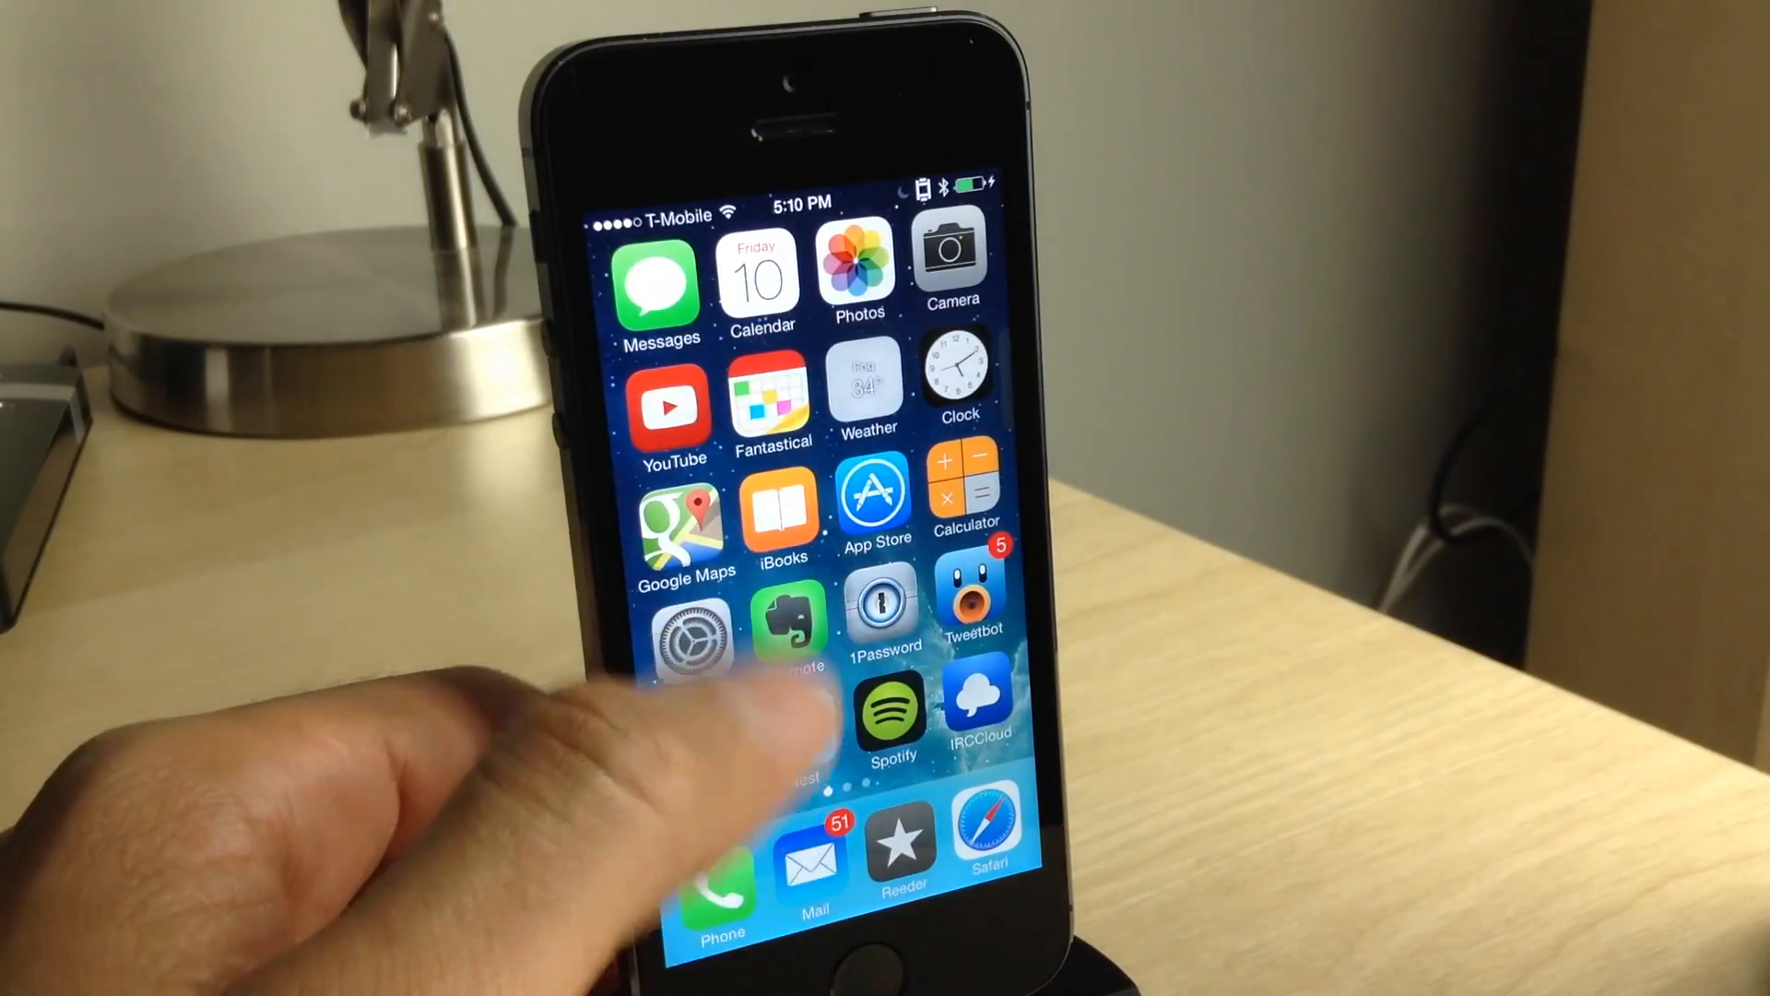
- Open iOS Settings and scroll down to the tweaks section listing Activator, BioLockdown and CCLoader
{"action": "left_click", "coordinate": [696, 643]}
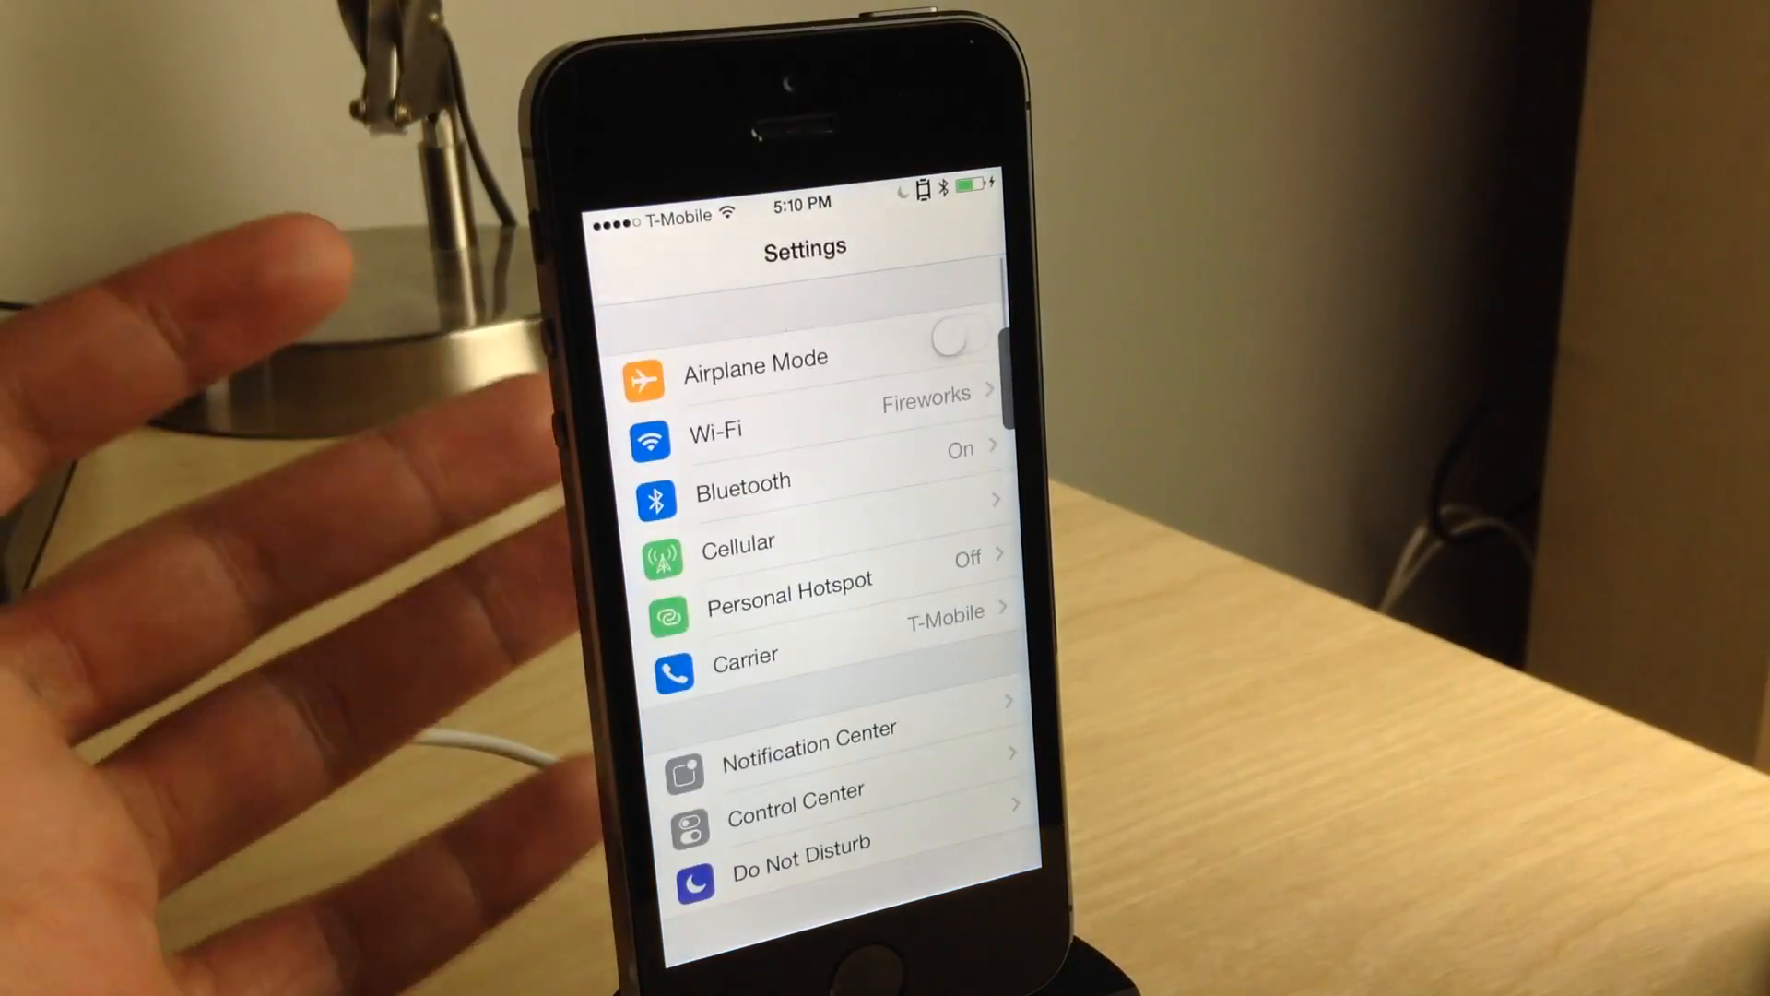
{"action": "scroll", "scroll_direction": "down", "scroll_amount": 3}
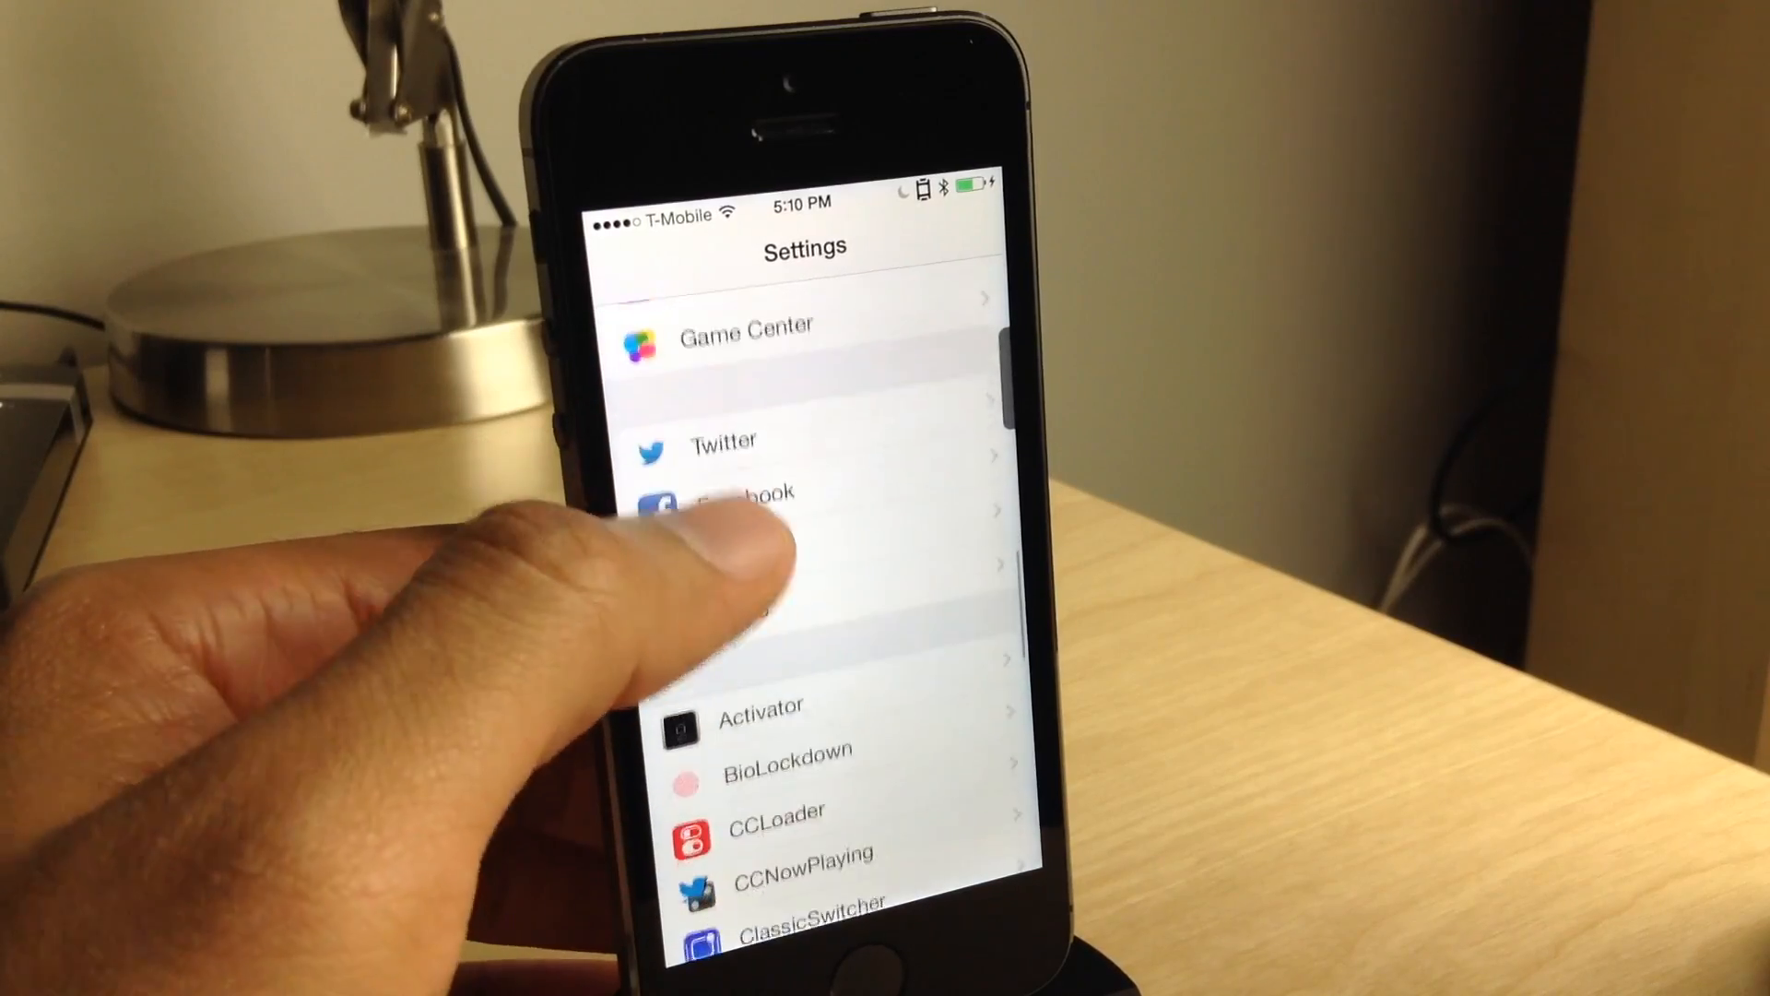
{"action": "scroll", "scroll_direction": "down", "scroll_amount": 3}
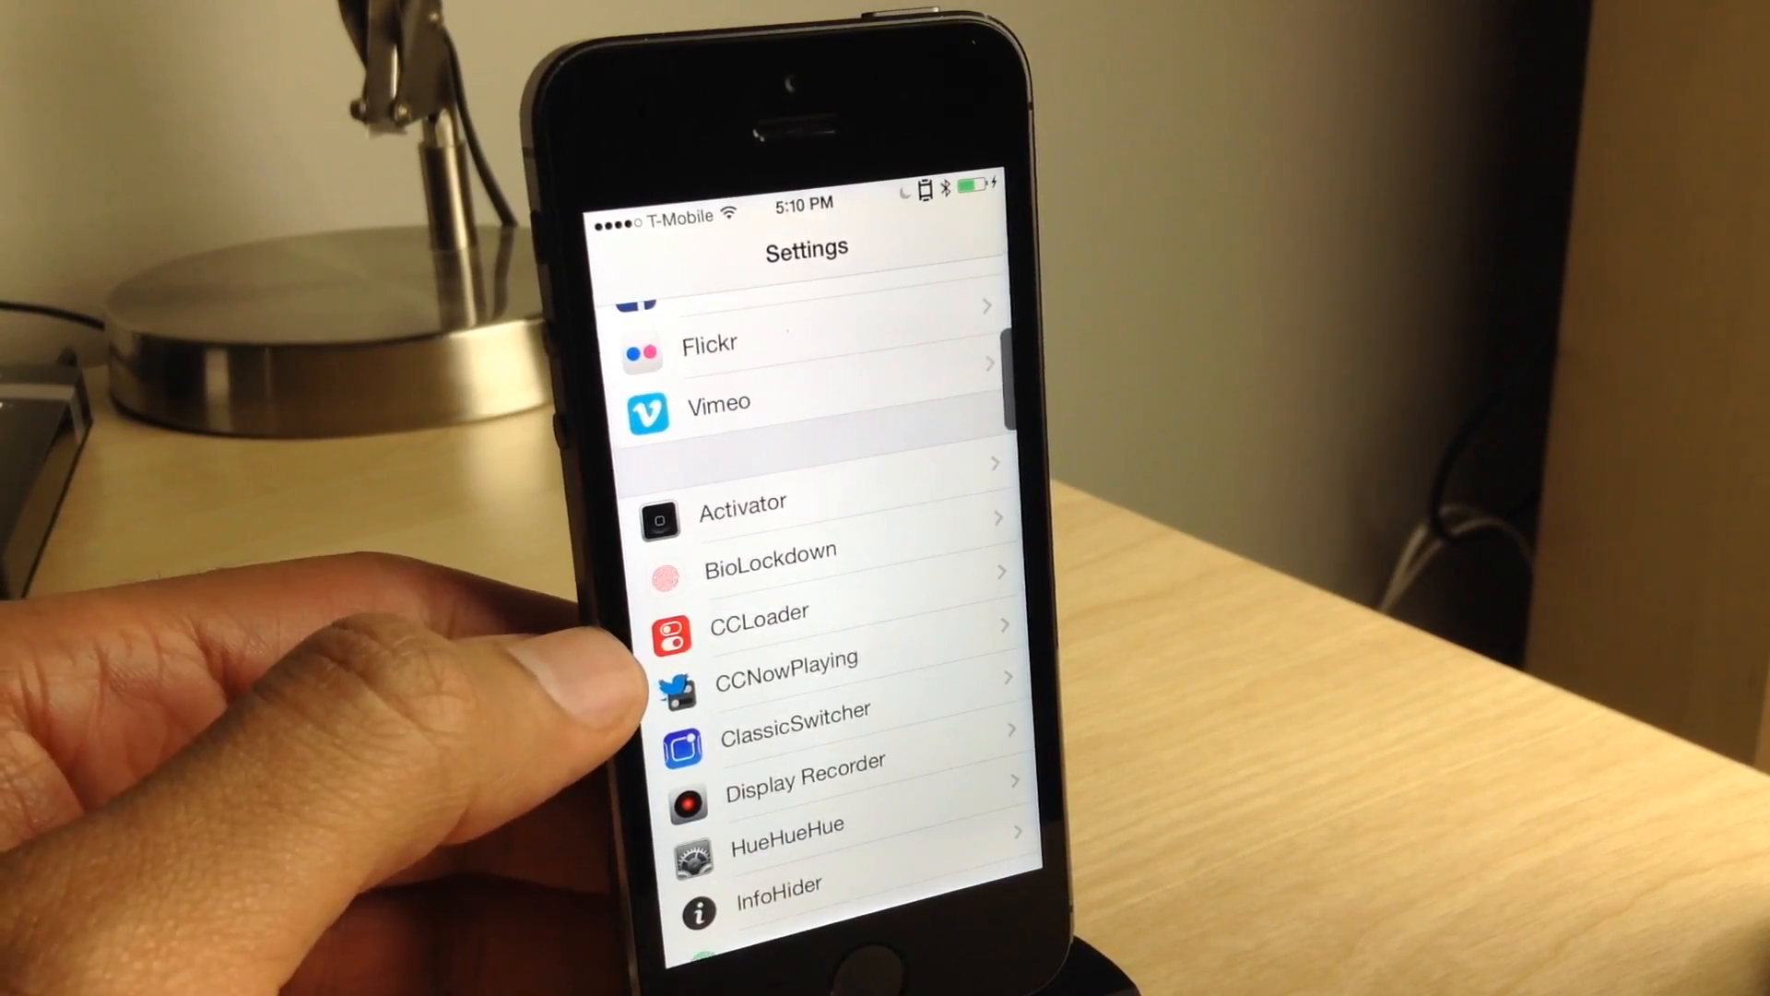
- In CCLoader, order AirPlay/AirDrop, Quick Launch, Settings as enabled and move Brightness and Media Controls to Disabled Sections
{"action": "left_click", "coordinate": [758, 610]}
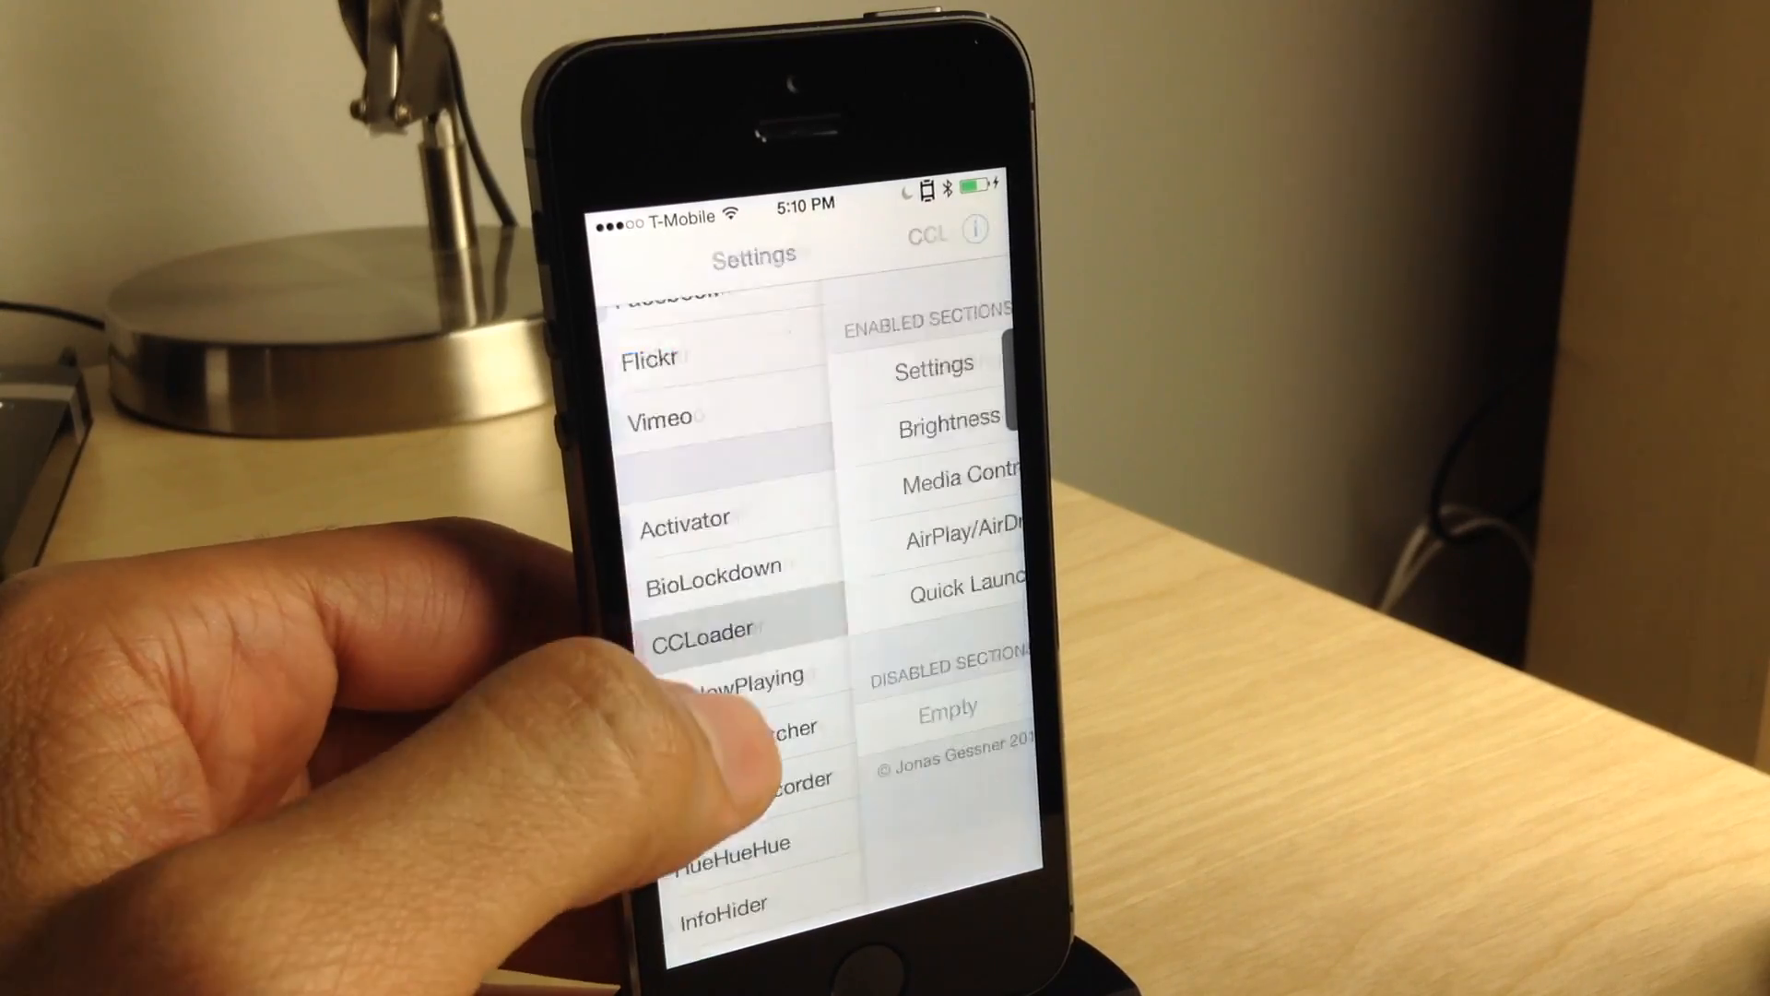
{"action": "left_click", "coordinate": [708, 626]}
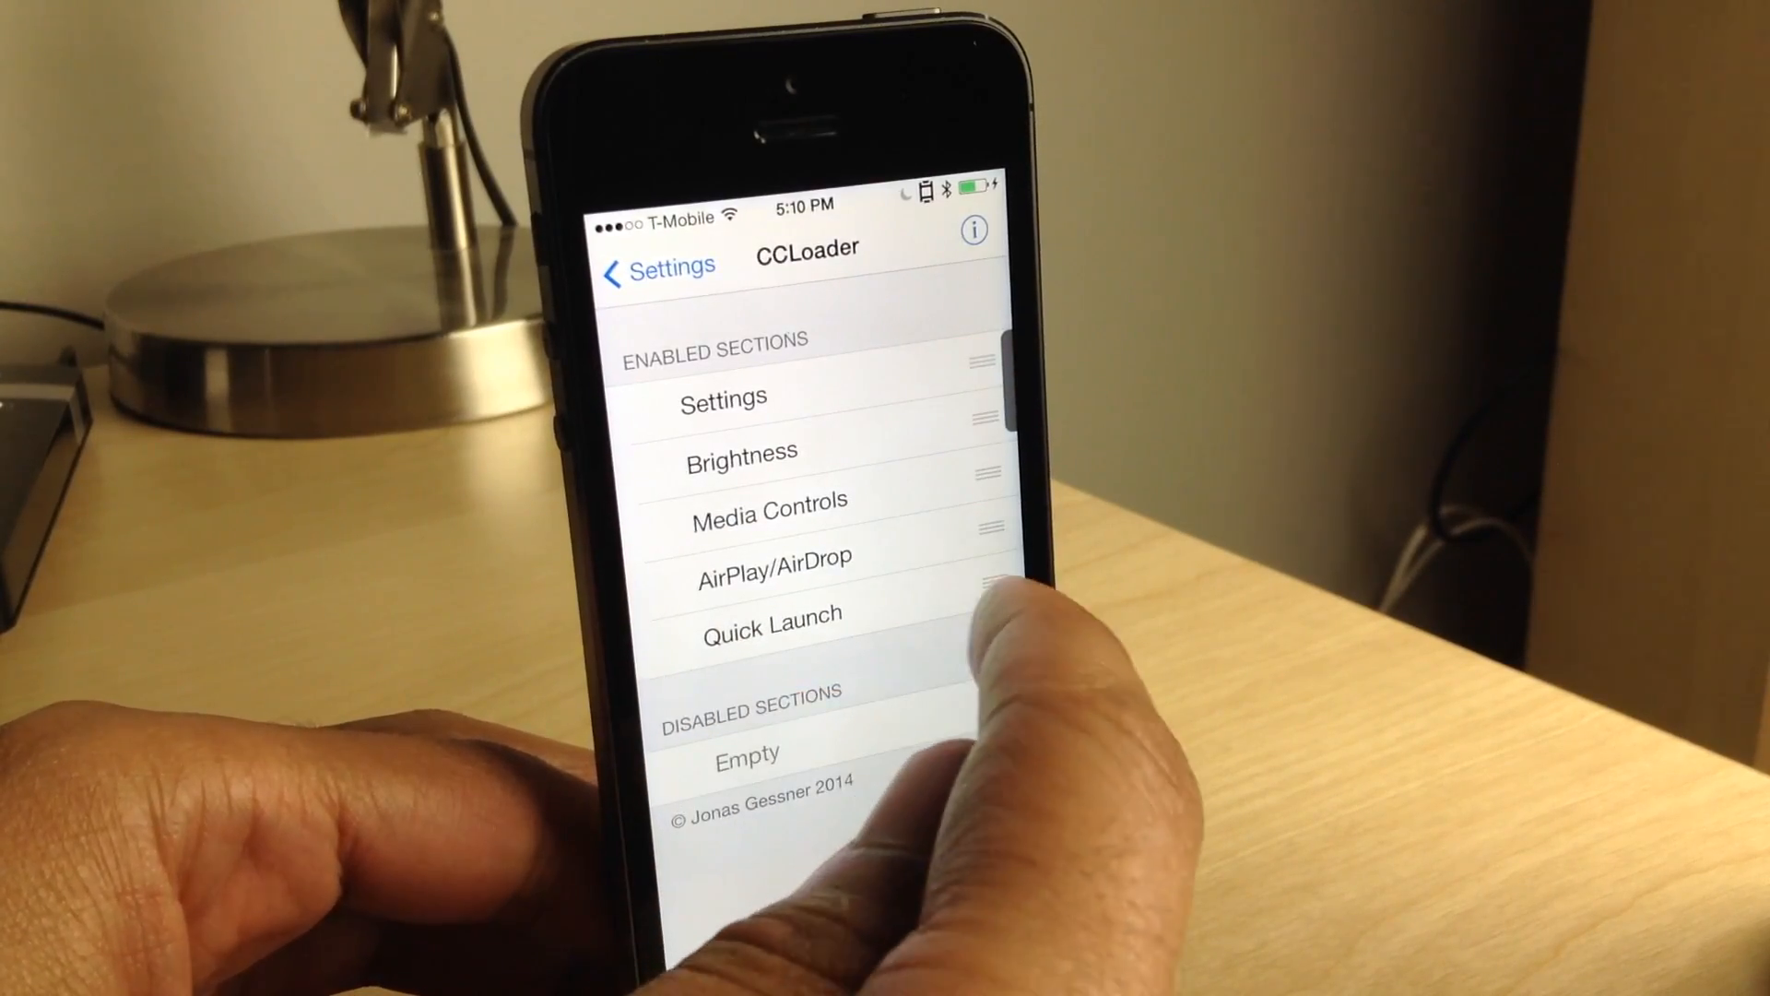
{"action": "left_click_drag", "start_coordinate": [982, 644], "coordinate": [982, 389]}
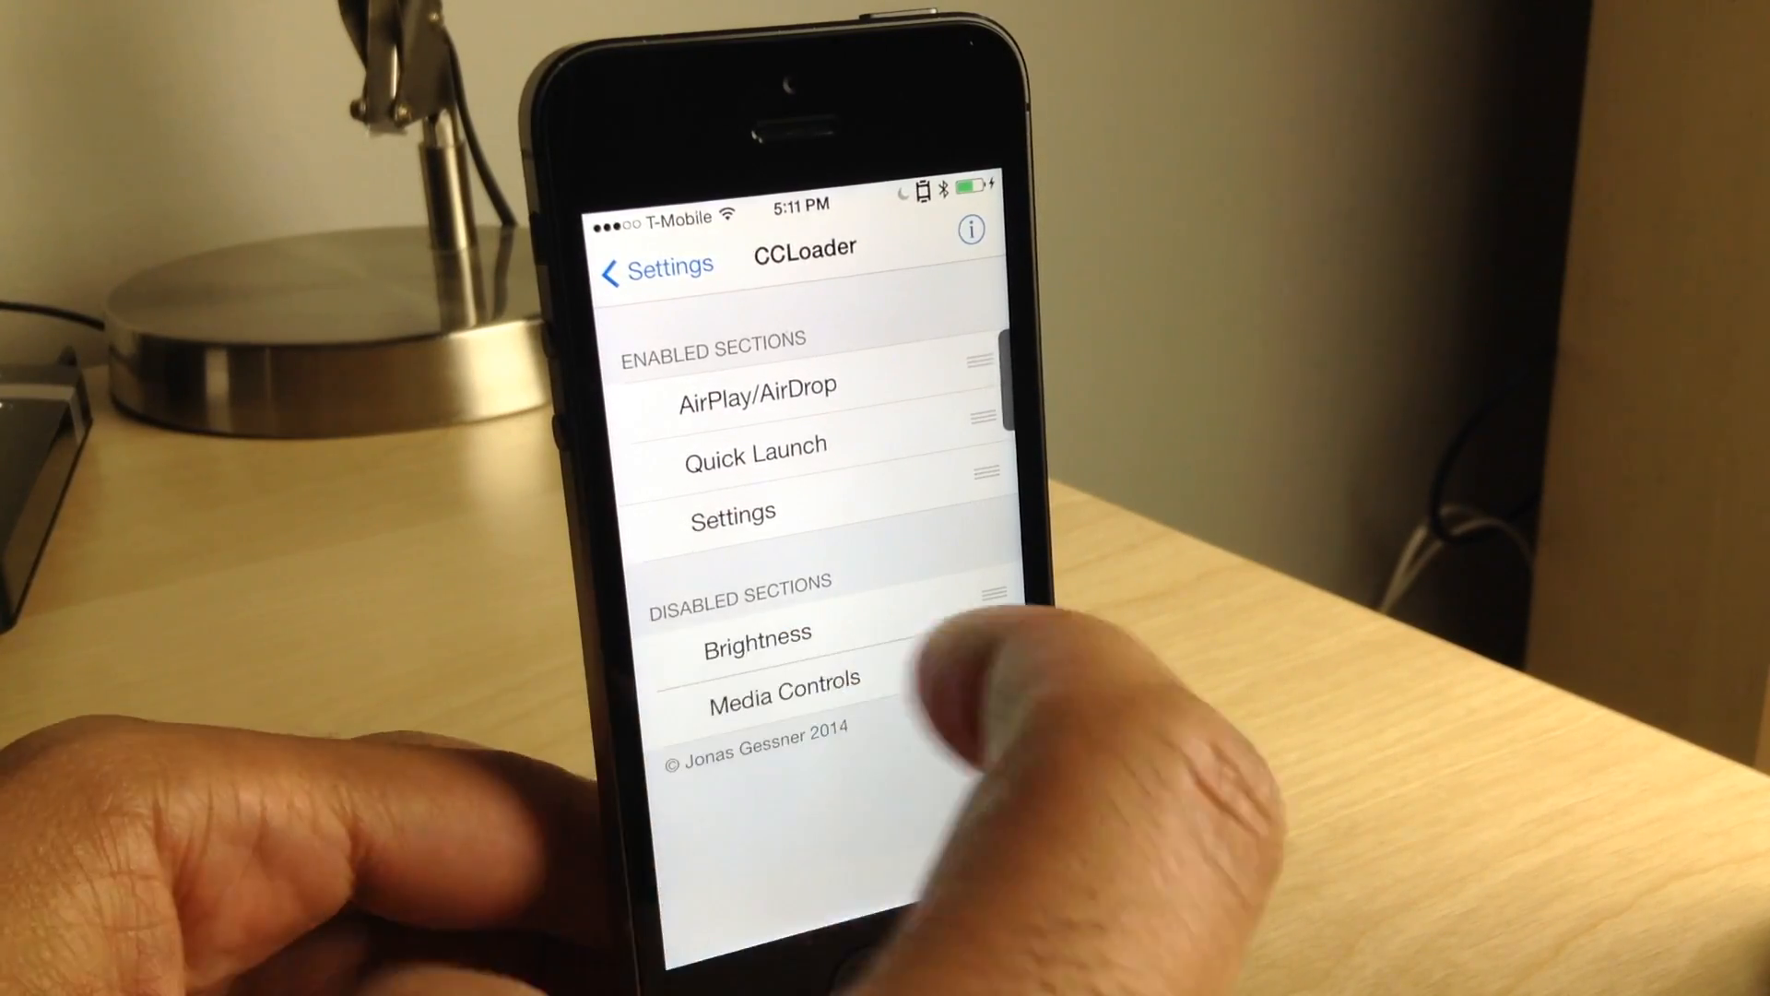
{"action": "left_click", "coordinate": [968, 228]}
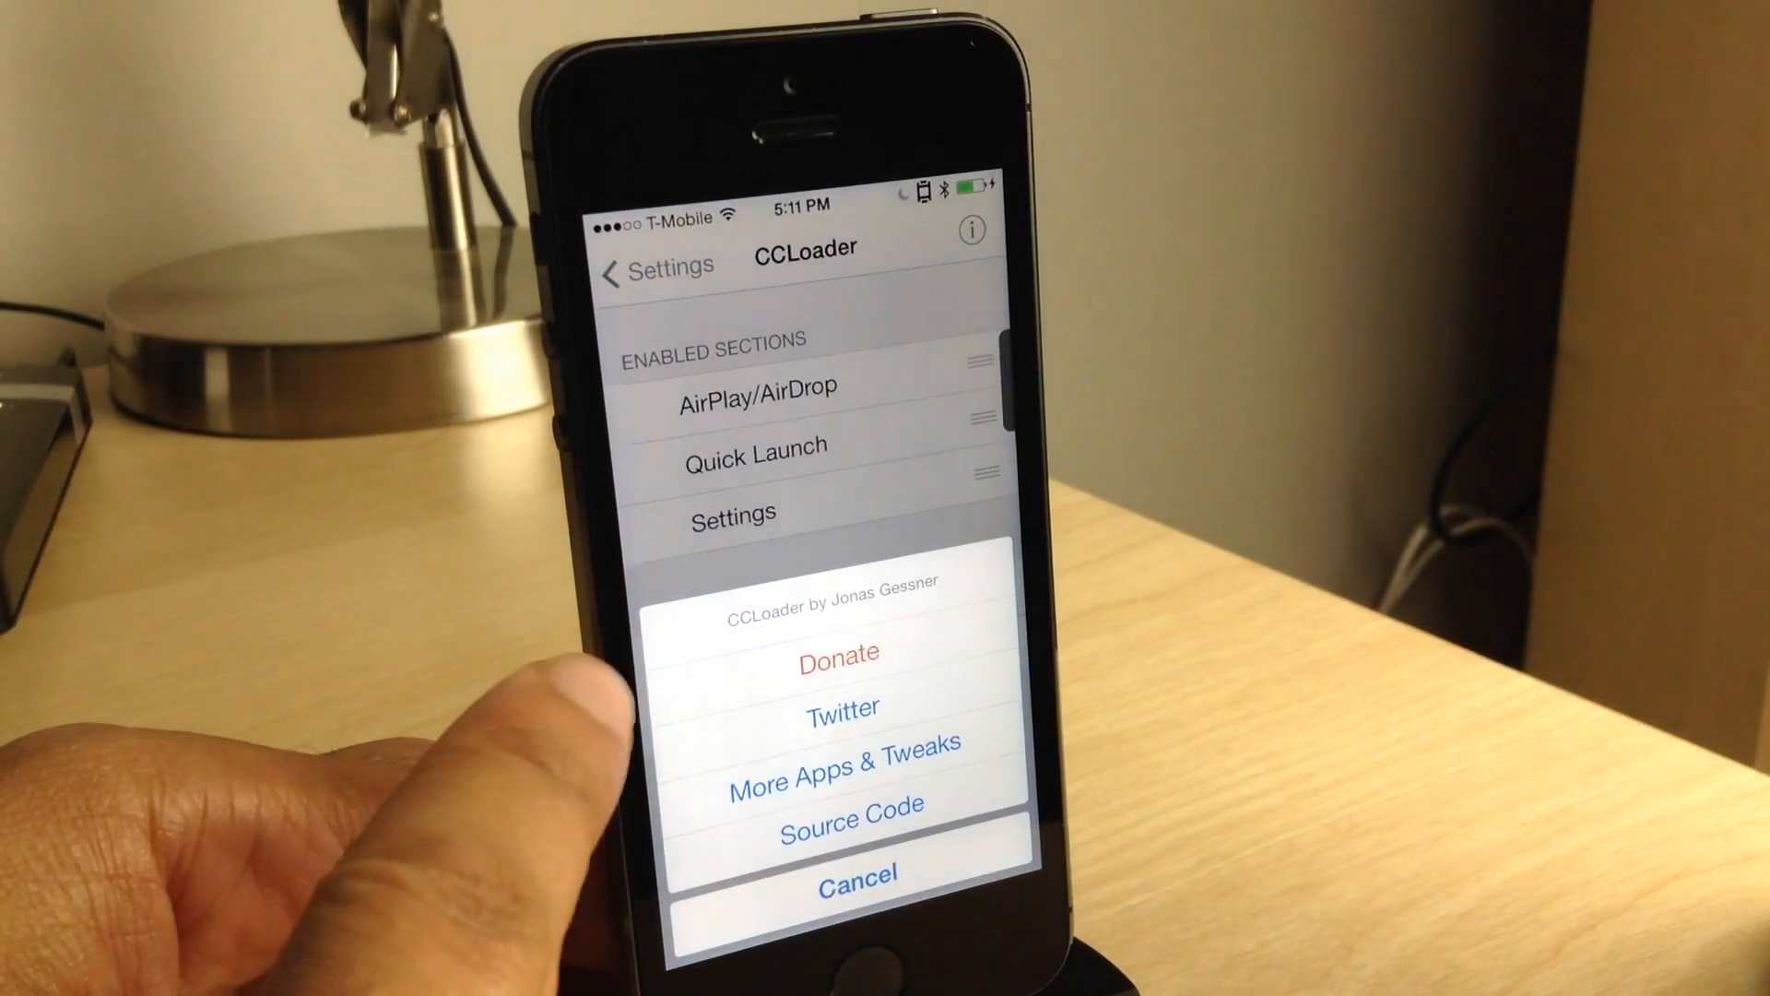
{"action": "left_click", "coordinate": [853, 881]}
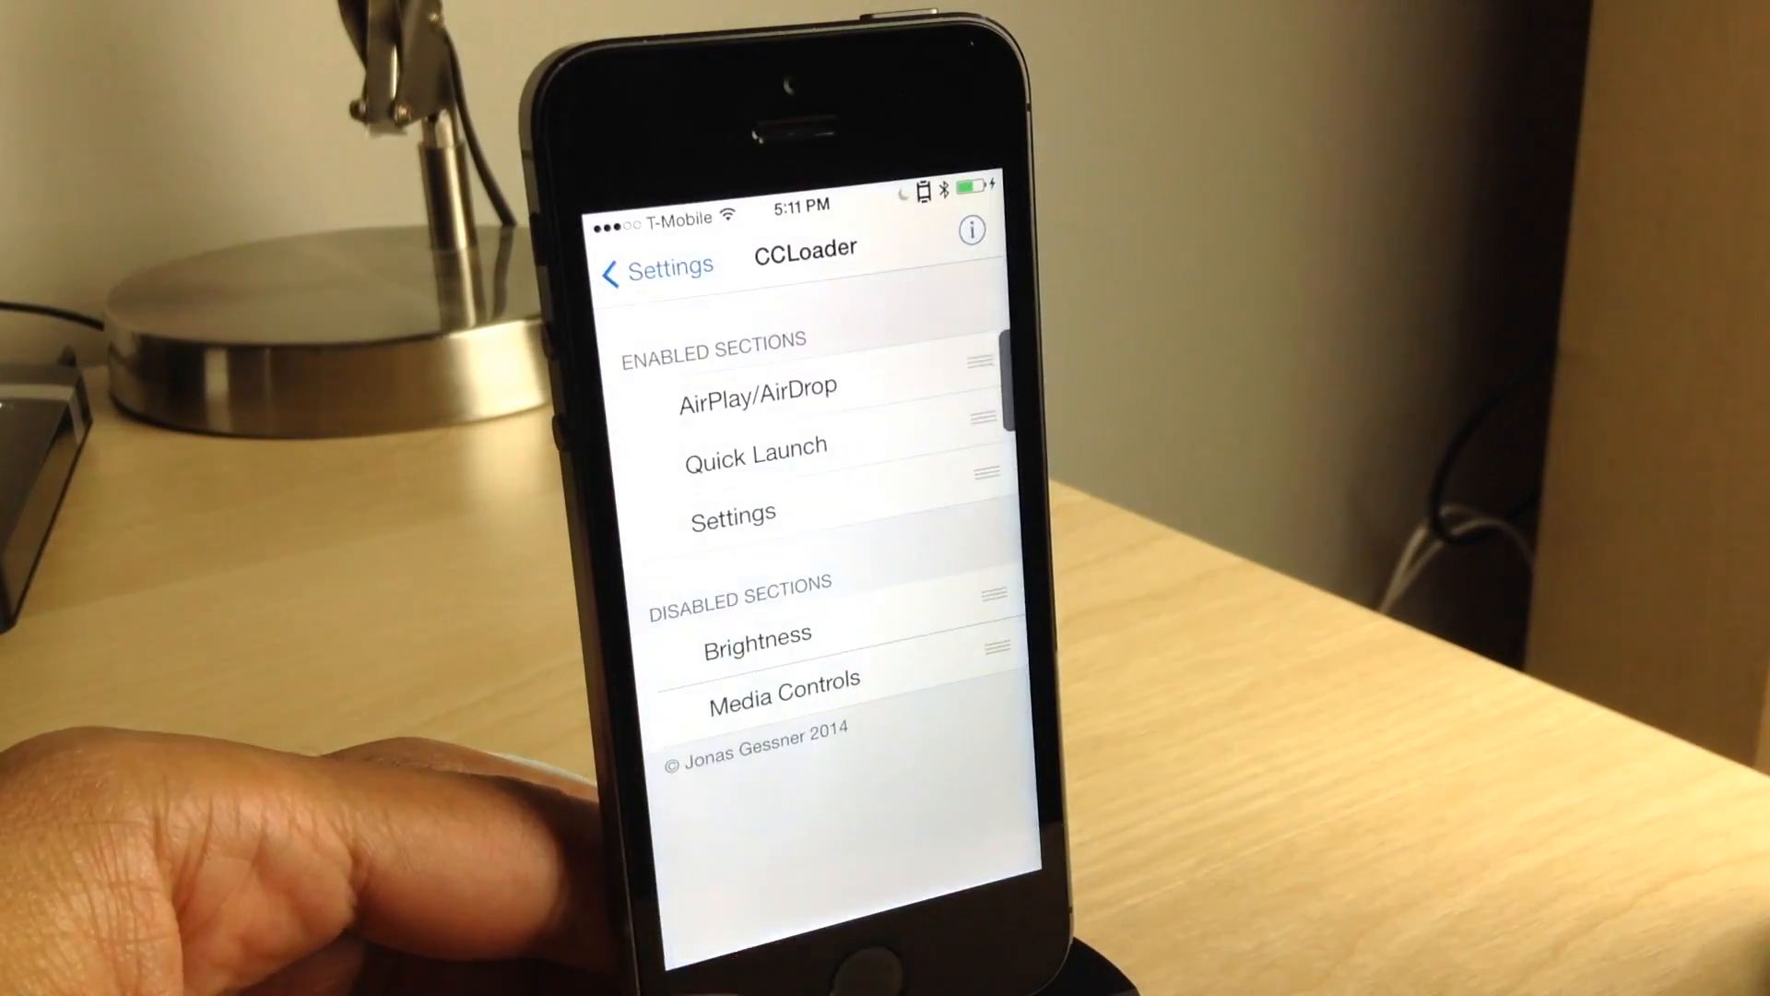
{"action": "left_click", "coordinate": [968, 229]}
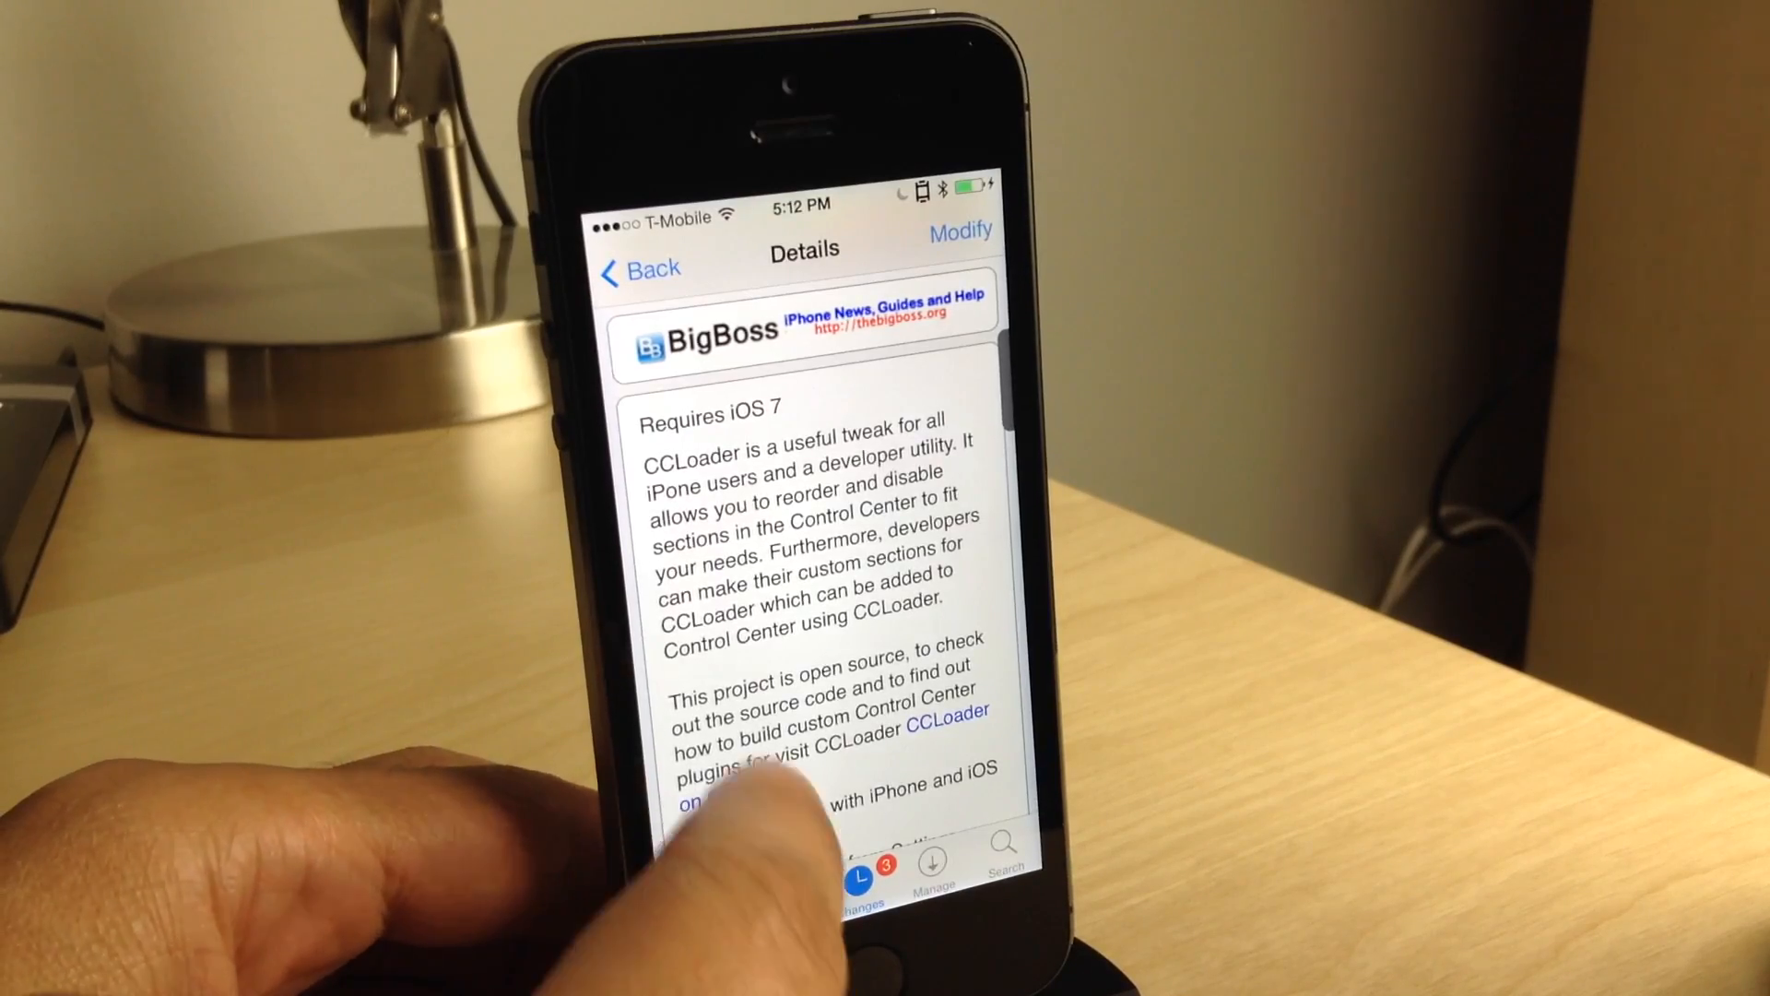
- Scroll through the CCLoader package description showing version 1.0, 325 kB, author Jonas Gessner
{"action": "scroll", "scroll_direction": "down", "scroll_amount": 3}
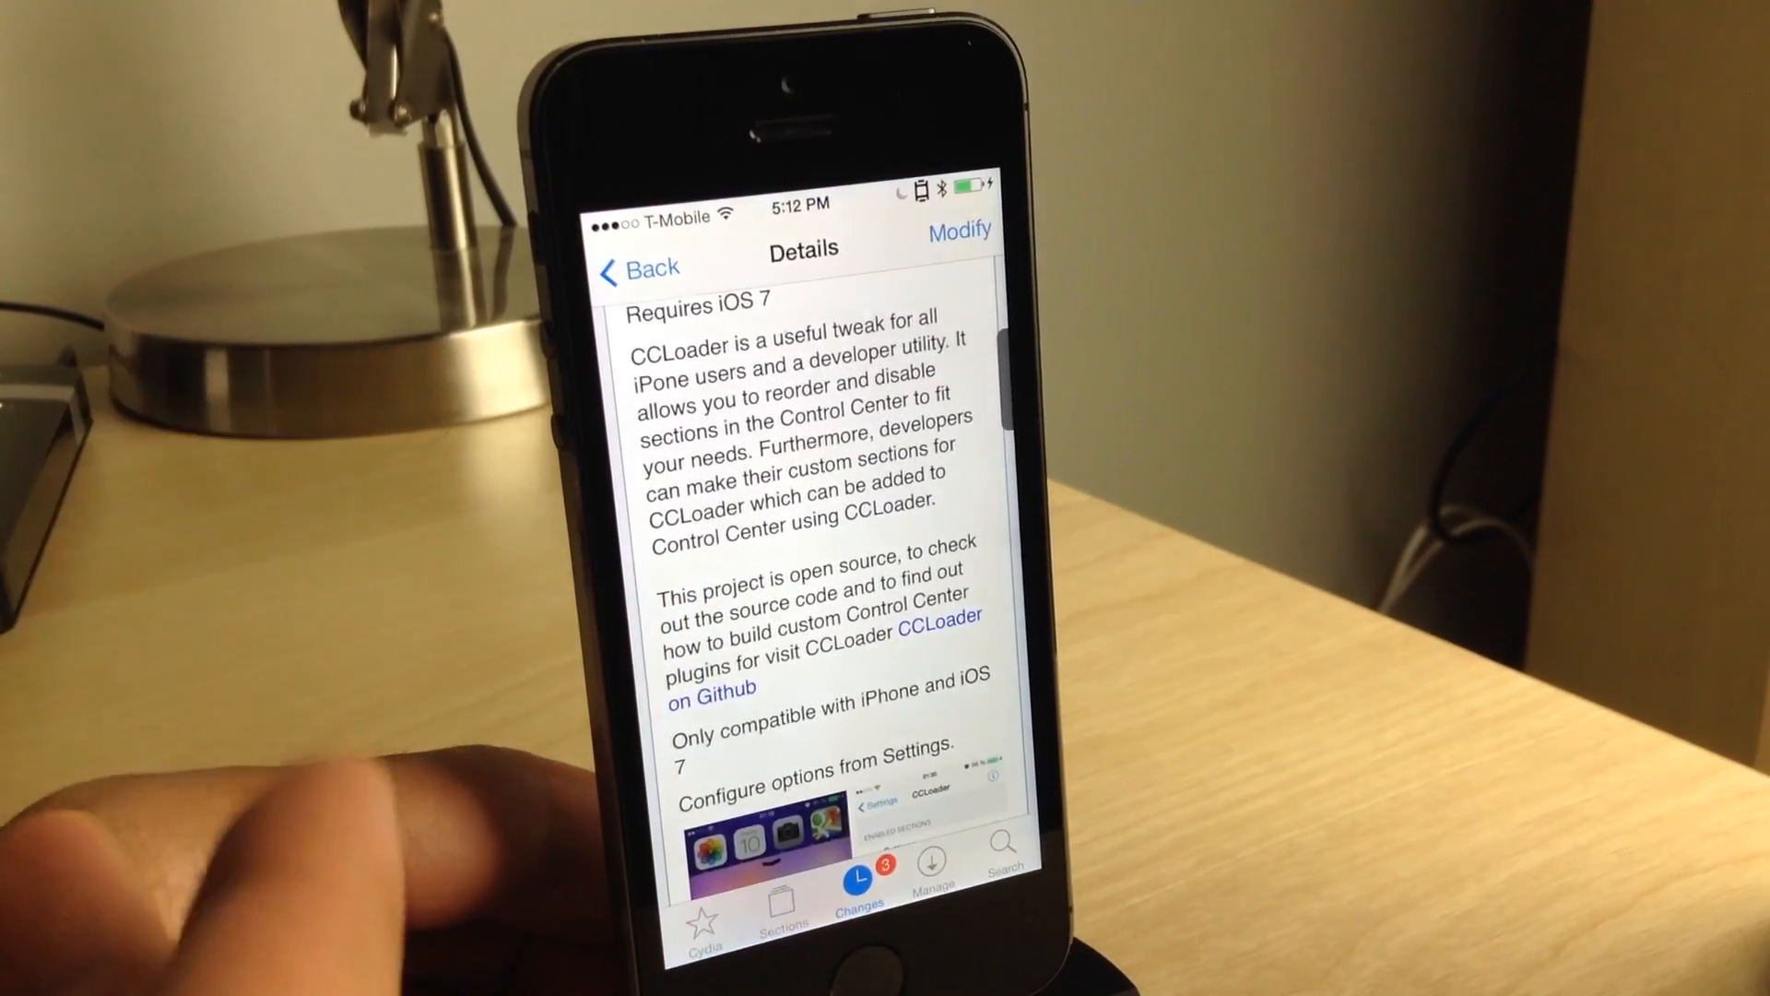
{"action": "scroll", "scroll_direction": "down", "scroll_amount": 3}
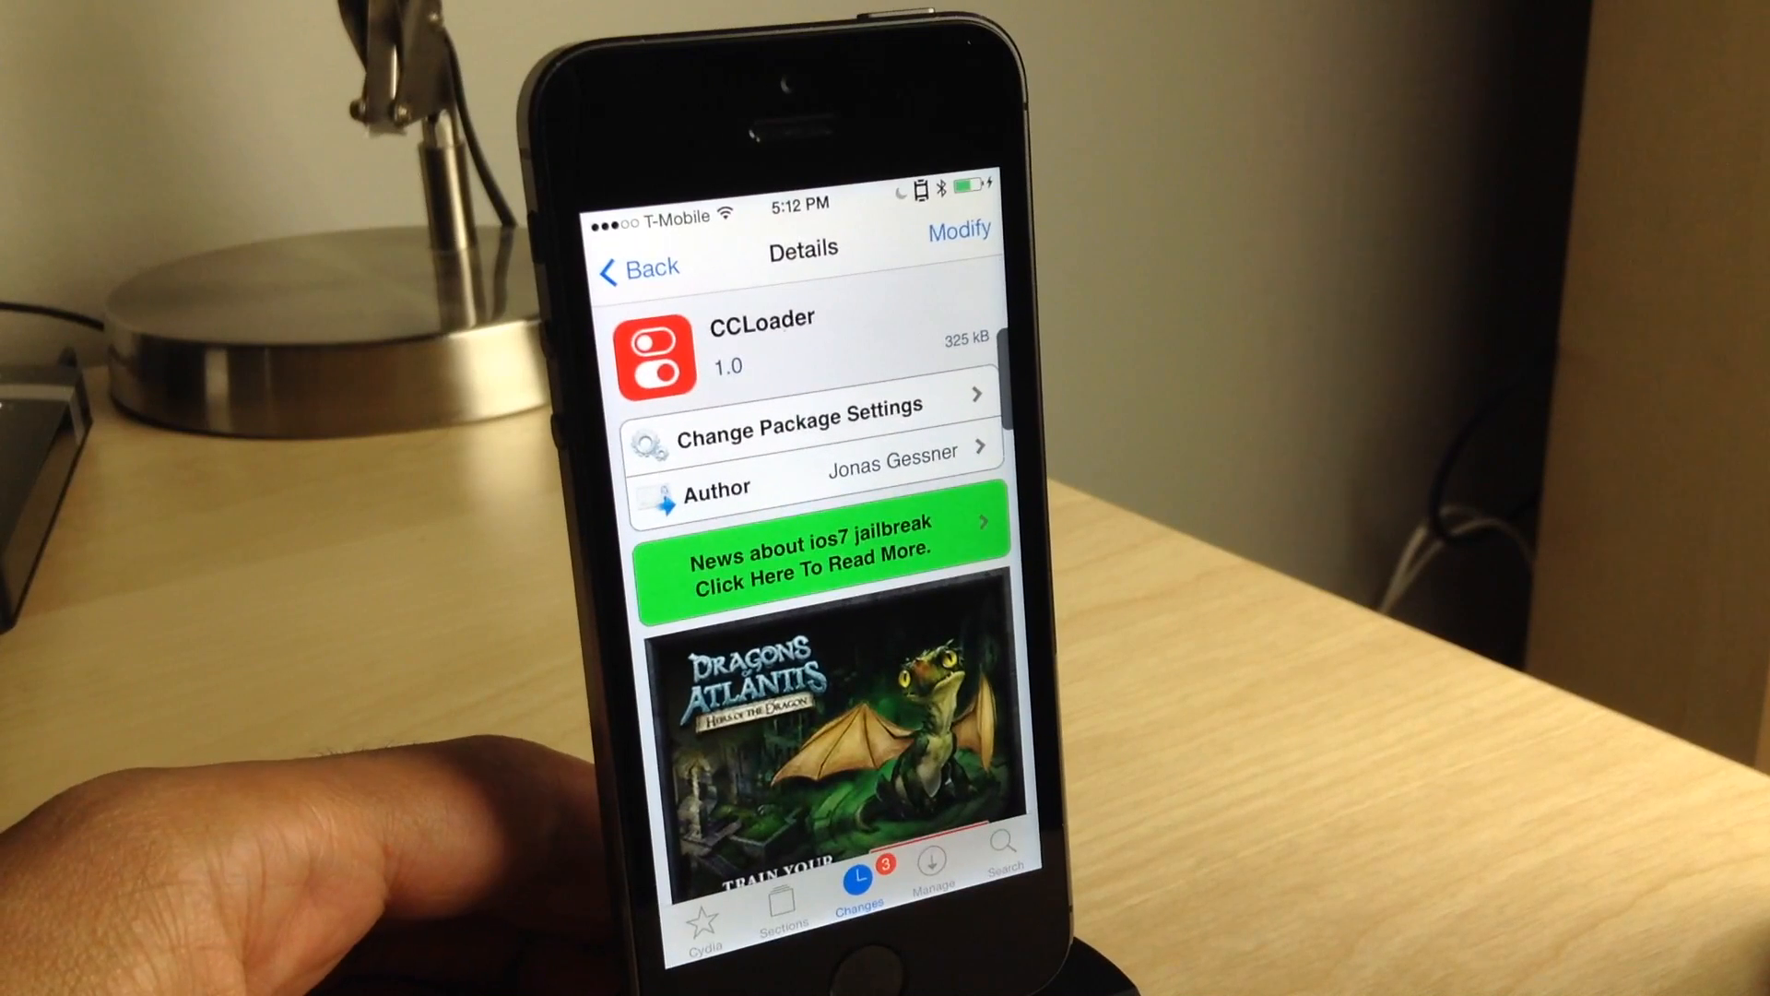